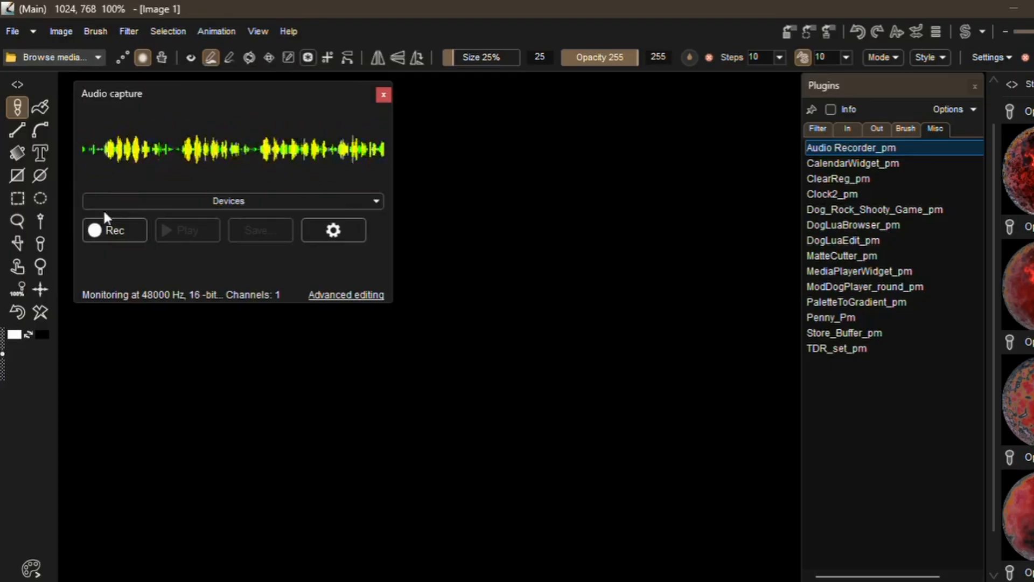
Step: Record an Audio capture clip, clip it to 1.95 seconds, and open the Devices list
{"action": "left_click", "coordinate": [113, 230]}
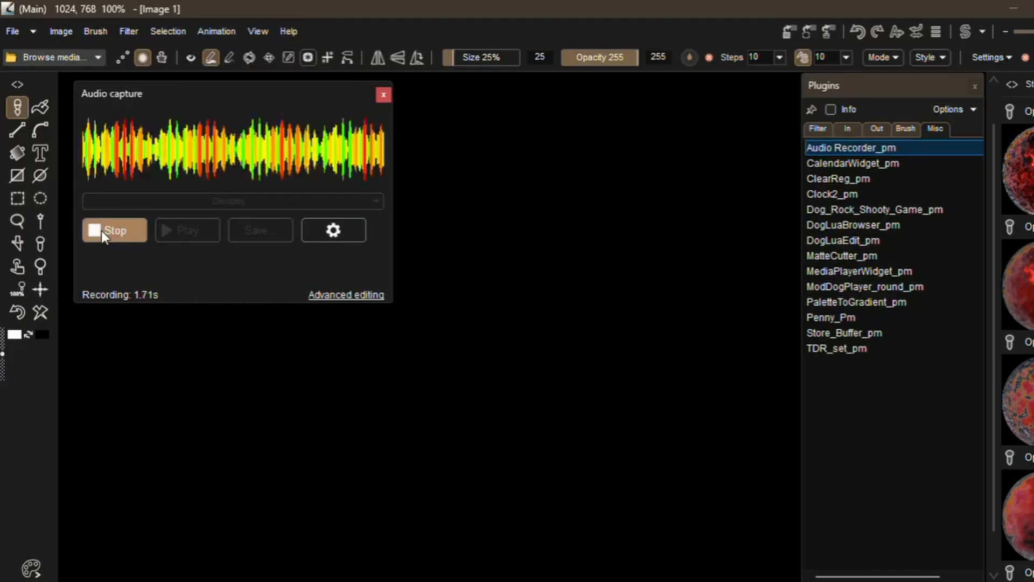
{"action": "left_click", "coordinate": [113, 230]}
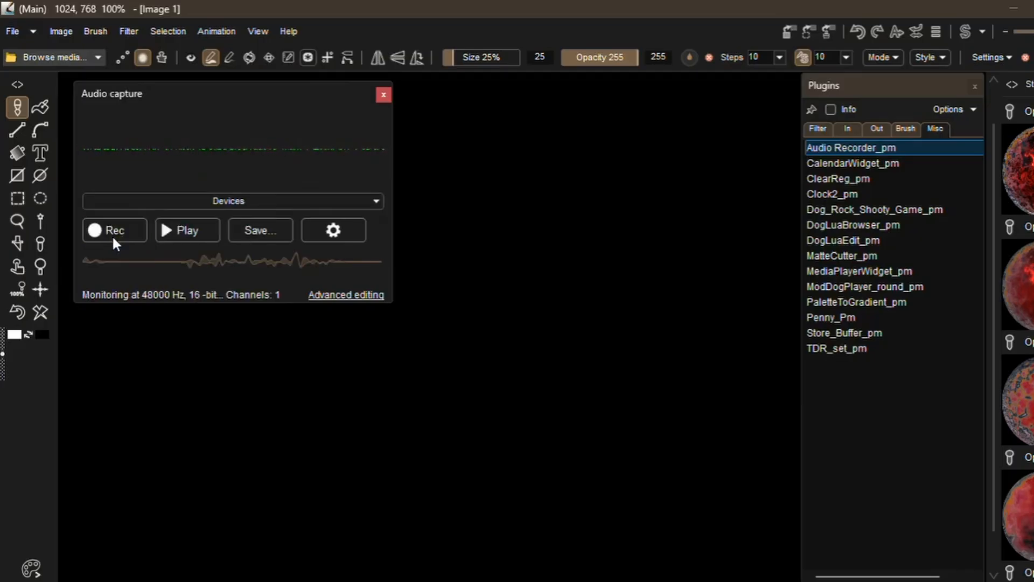
{"action": "left_click", "coordinate": [187, 230]}
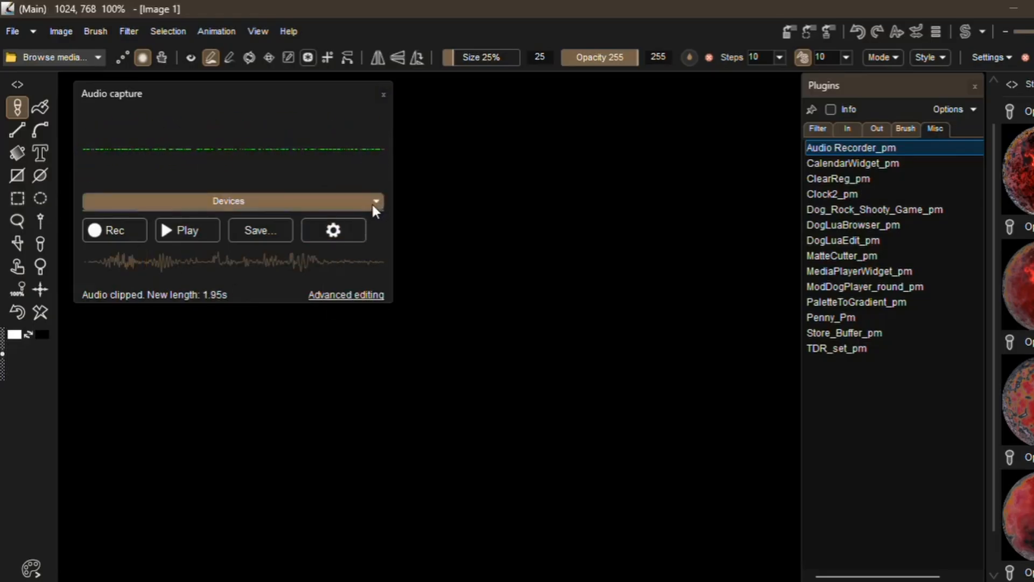
{"action": "left_click", "coordinate": [376, 200]}
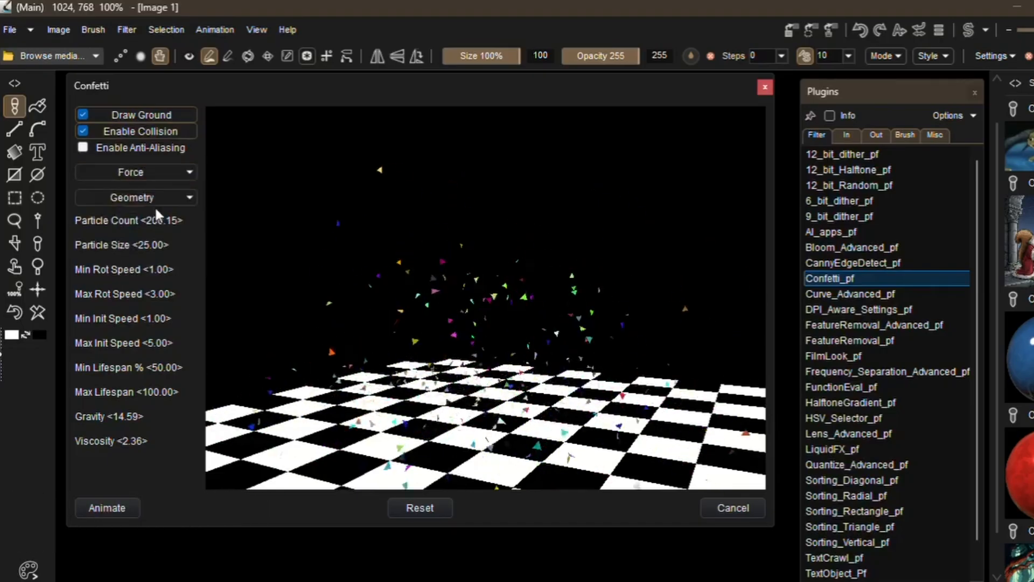
Step: Switch the Confetti force through Vortex, Boids, Leader Boids, and finally Fountain
{"action": "left_click", "coordinate": [130, 171]}
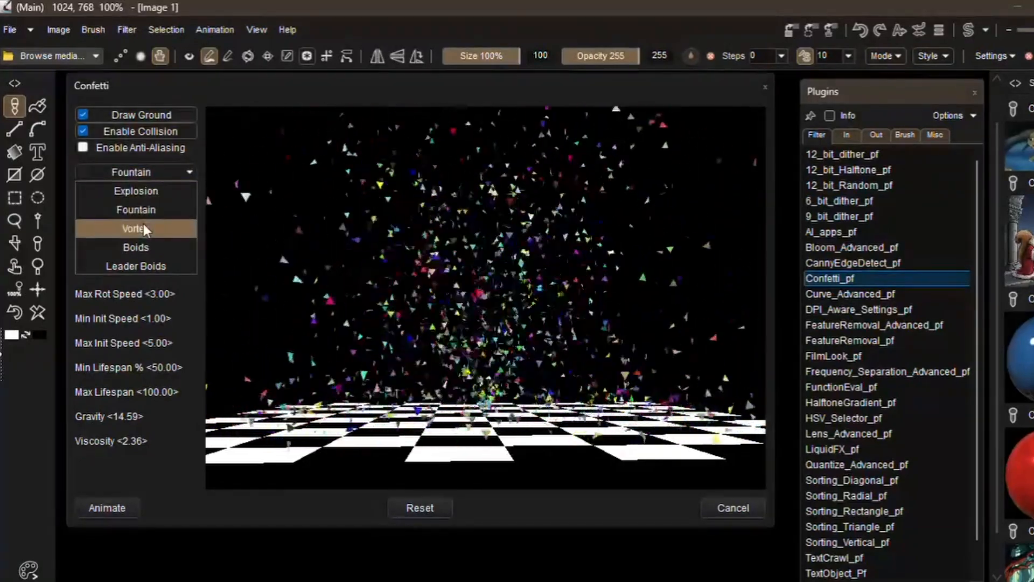
{"action": "left_click", "coordinate": [135, 229]}
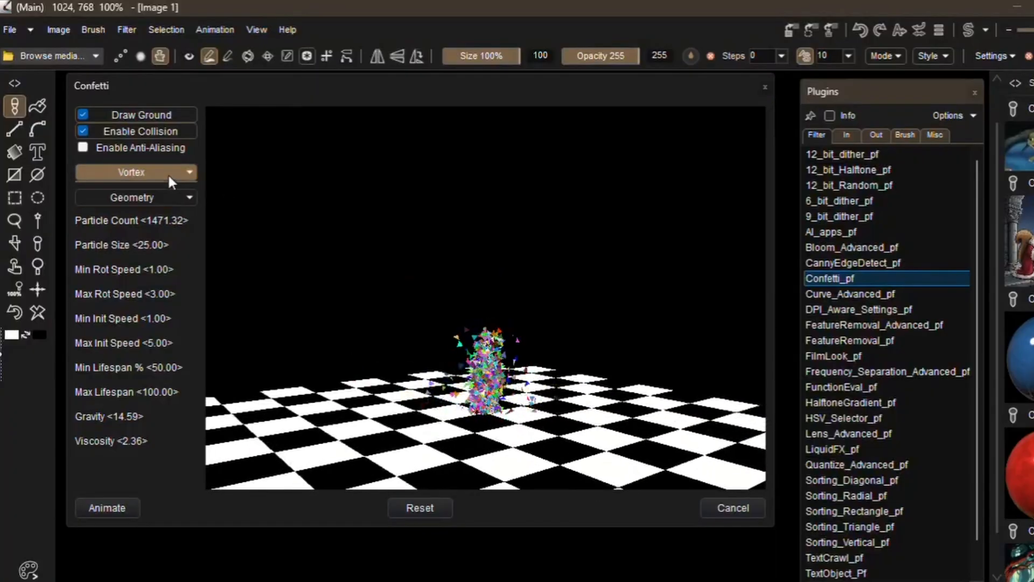
{"action": "left_click", "coordinate": [132, 173]}
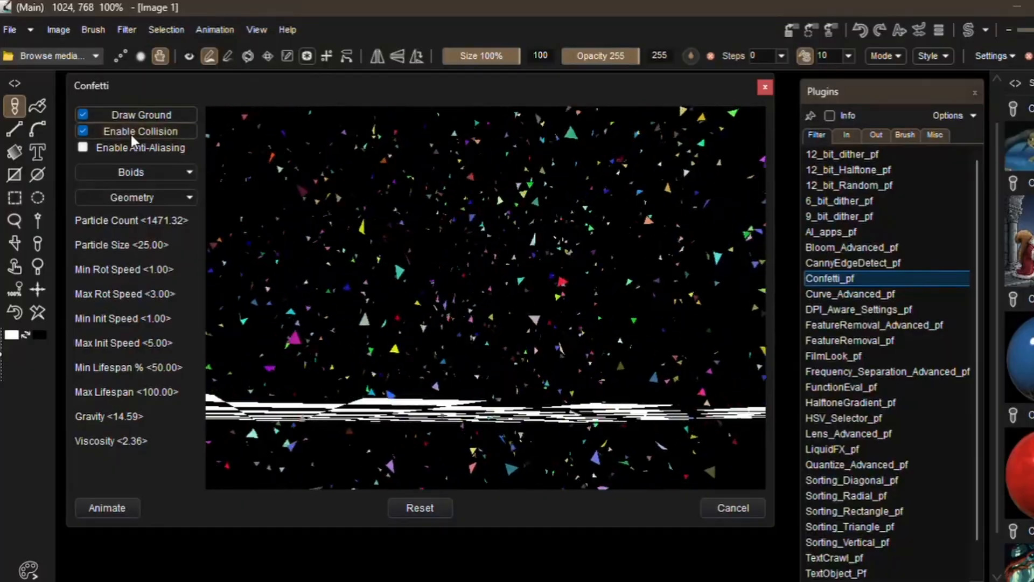
{"action": "left_click", "coordinate": [106, 508]}
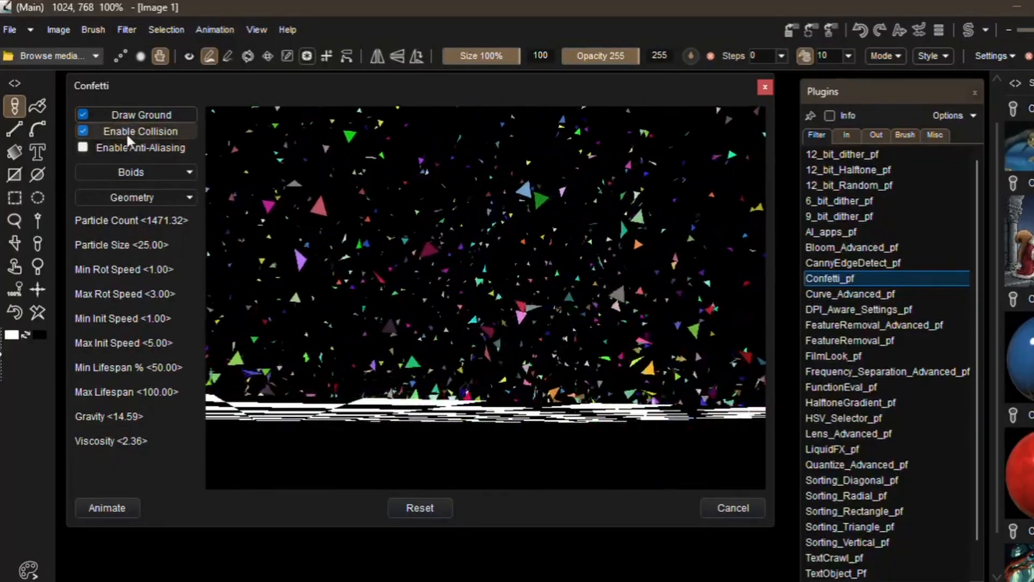
{"action": "left_click", "coordinate": [130, 172]}
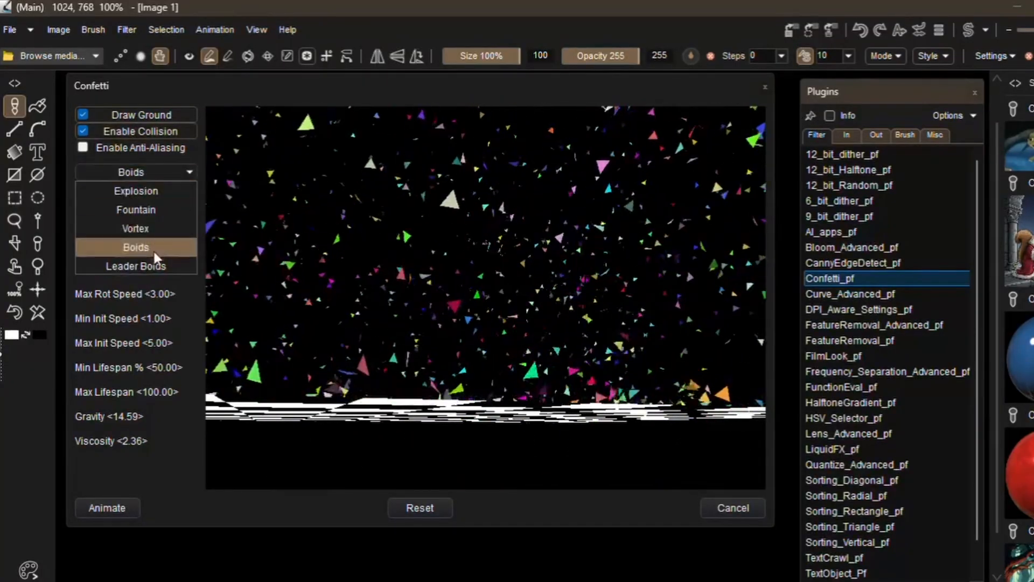
{"action": "left_click", "coordinate": [136, 266]}
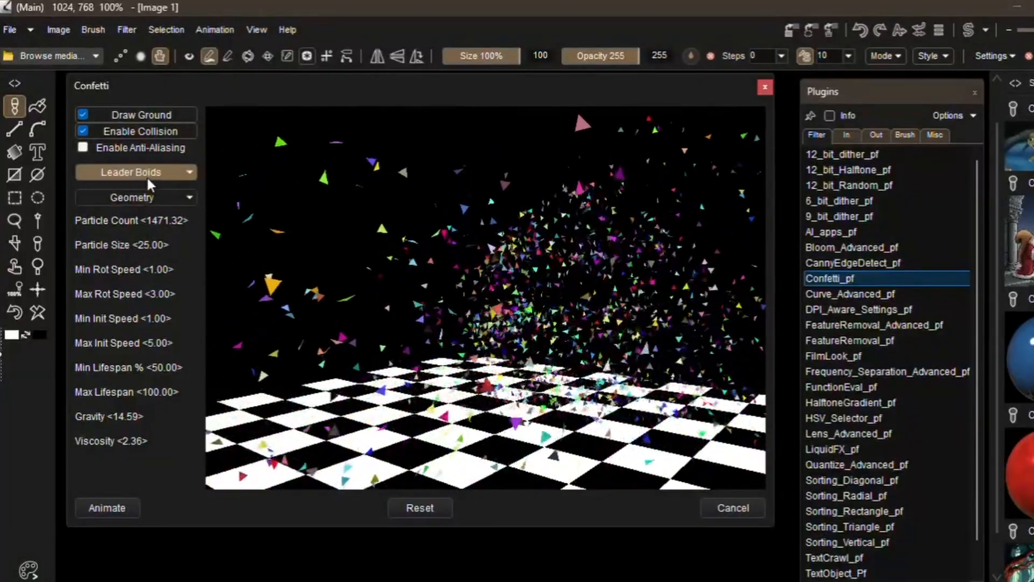
{"action": "left_click", "coordinate": [135, 172]}
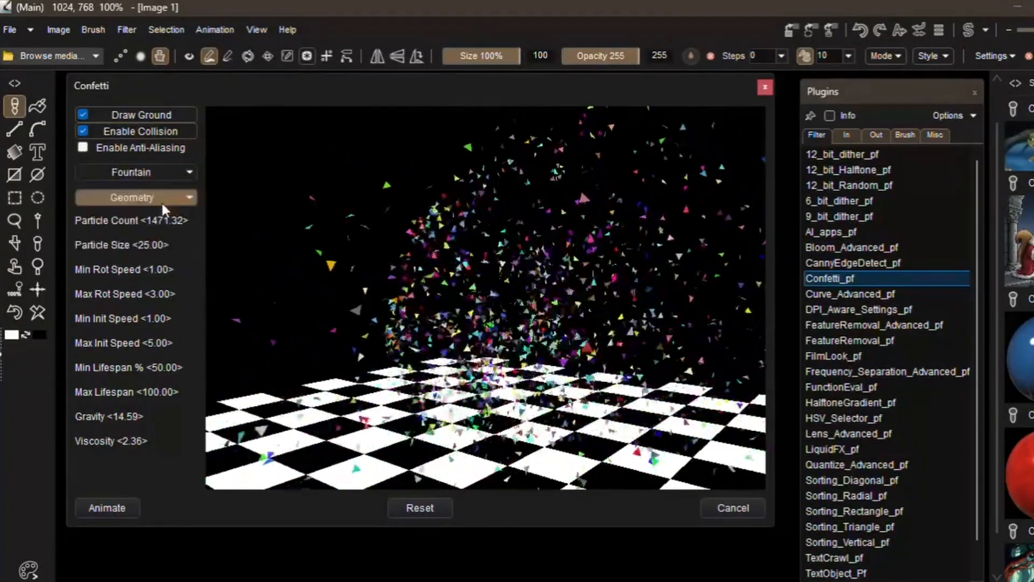
Step: Make the Confetti particles spheres and lower Particle Count to 100
{"action": "left_click", "coordinate": [131, 197]}
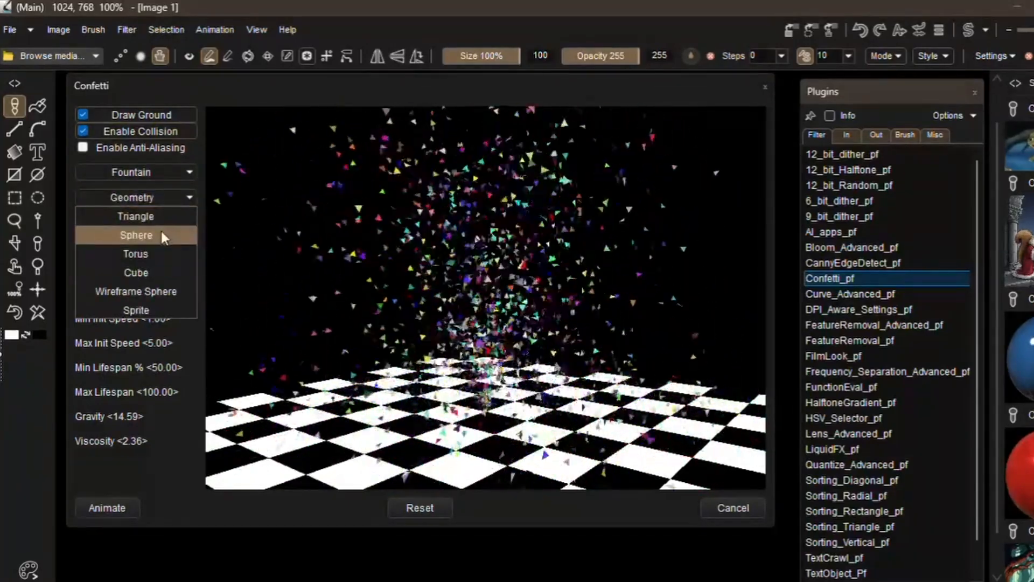
{"action": "left_click", "coordinate": [136, 235]}
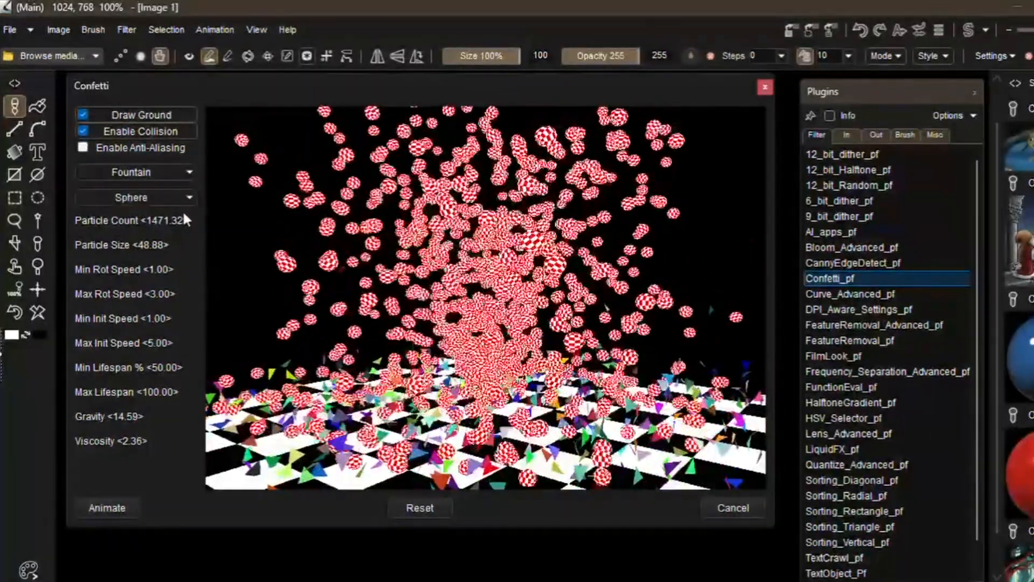
{"action": "left_click_drag", "start_coordinate": [185, 219], "coordinate": [79, 220]}
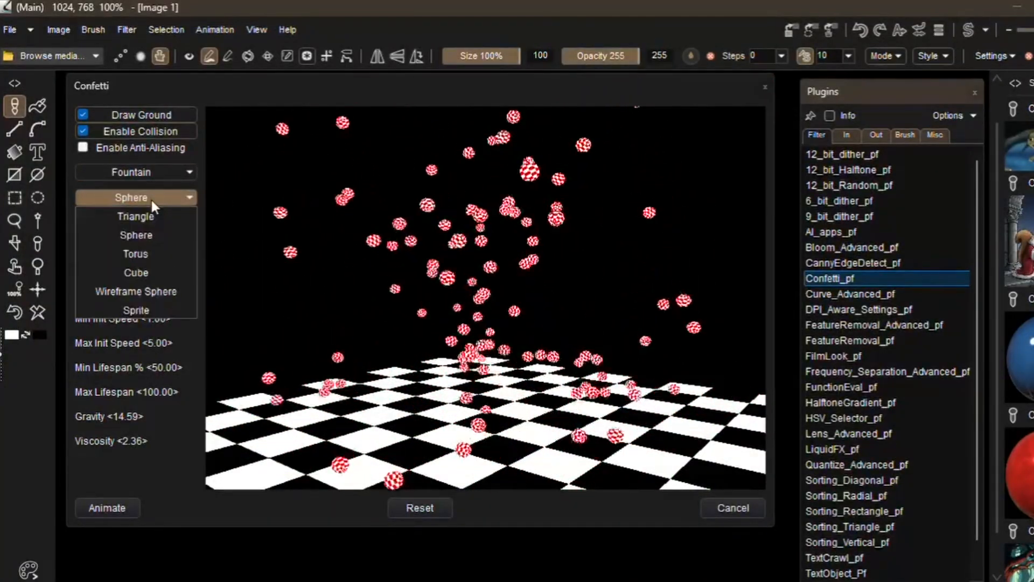
Step: Change the particle geometry to Torus, then Cube, then another shape
{"action": "left_click", "coordinate": [136, 253]}
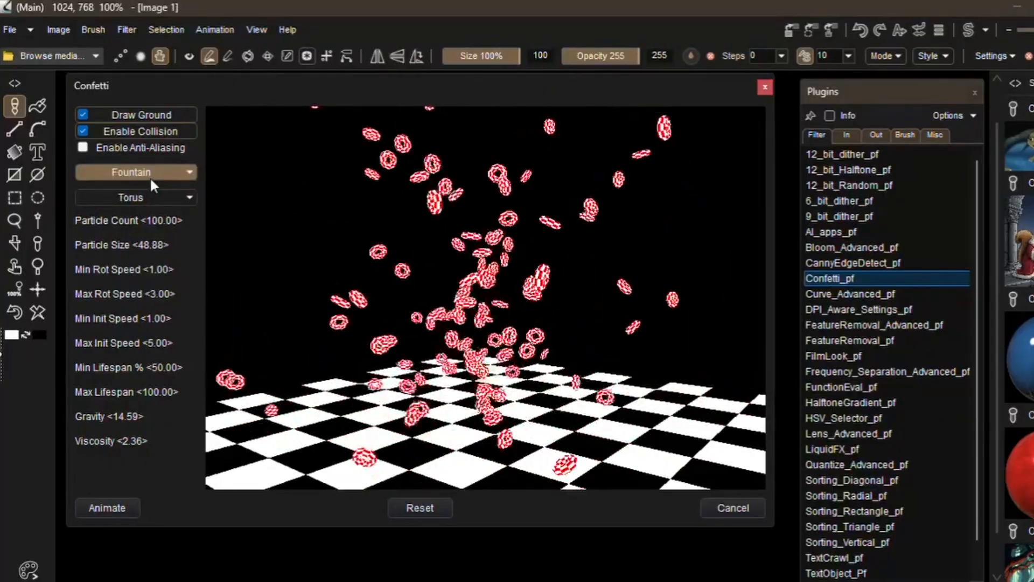
{"action": "left_click", "coordinate": [135, 197]}
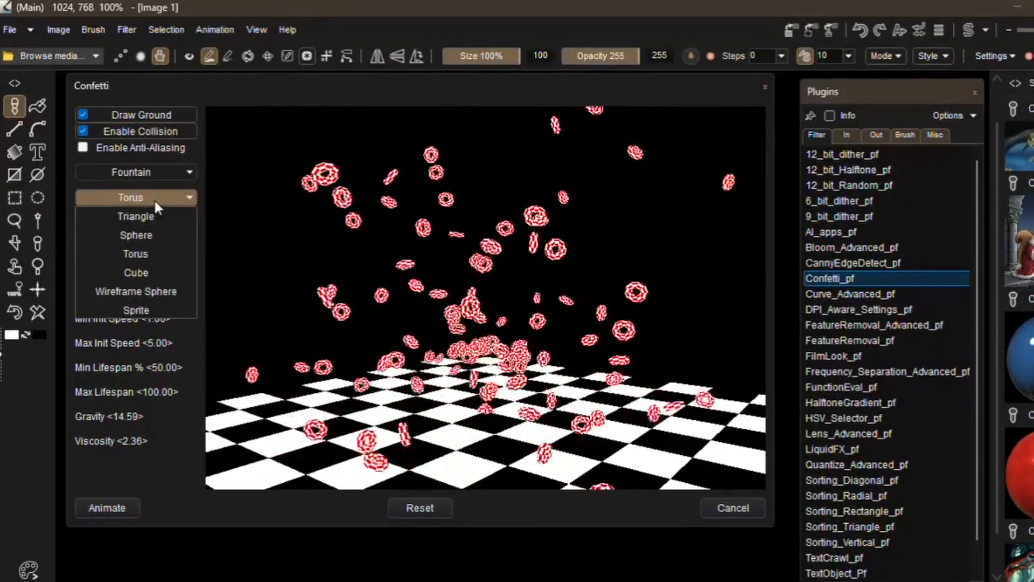
{"action": "left_click", "coordinate": [135, 273]}
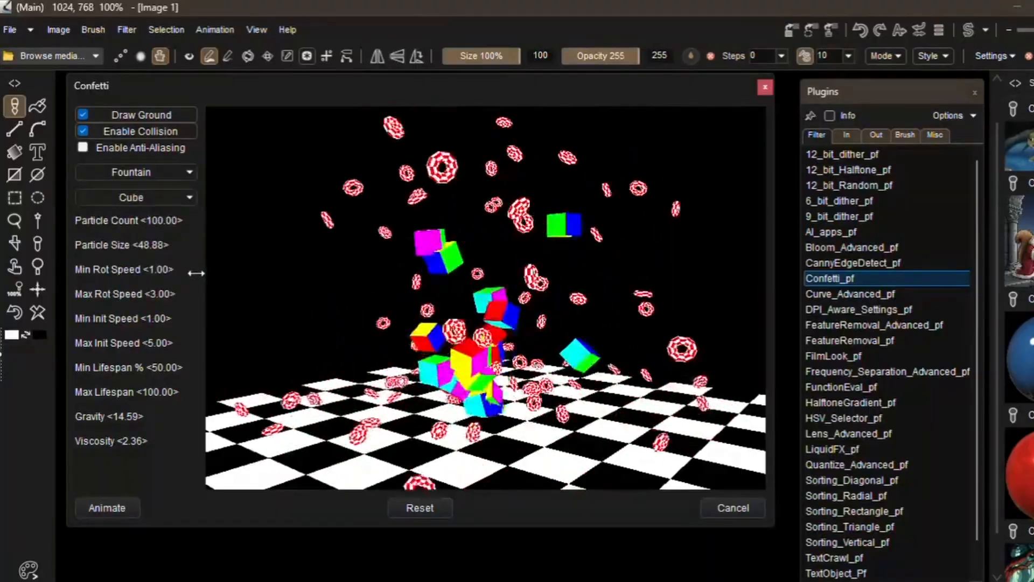
{"action": "left_click", "coordinate": [106, 508]}
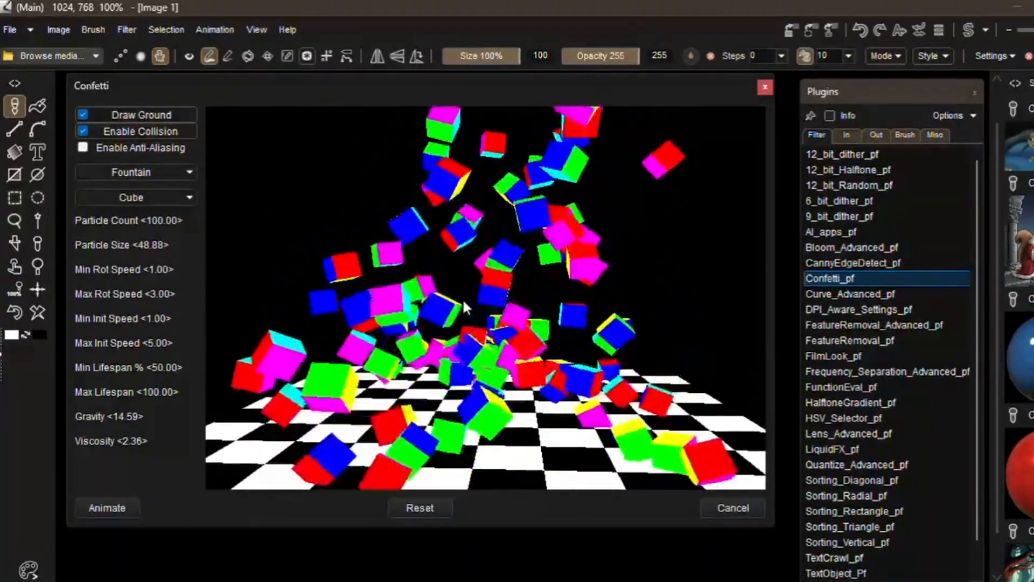
{"action": "left_click", "coordinate": [130, 198]}
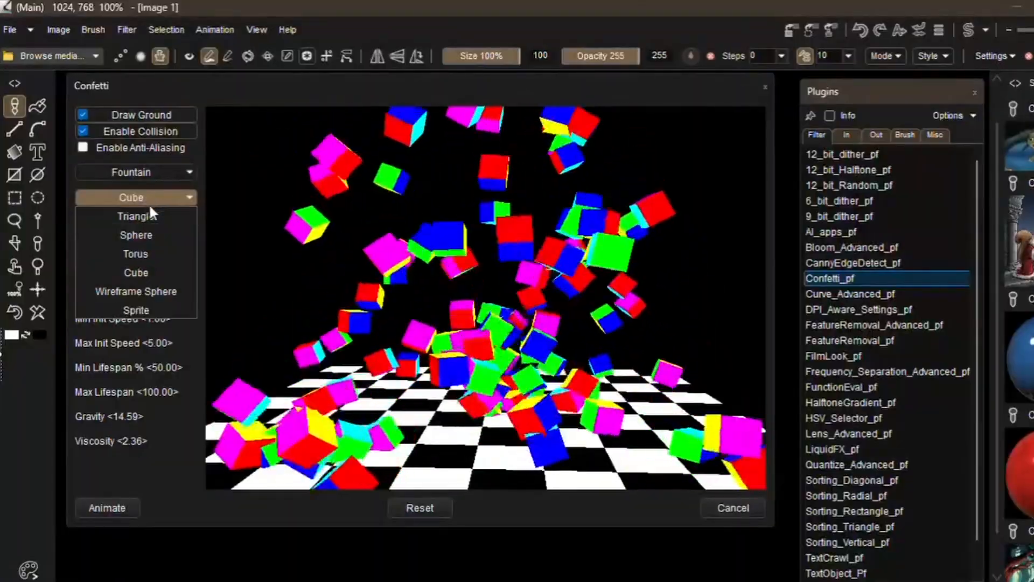
{"action": "left_click", "coordinate": [136, 291]}
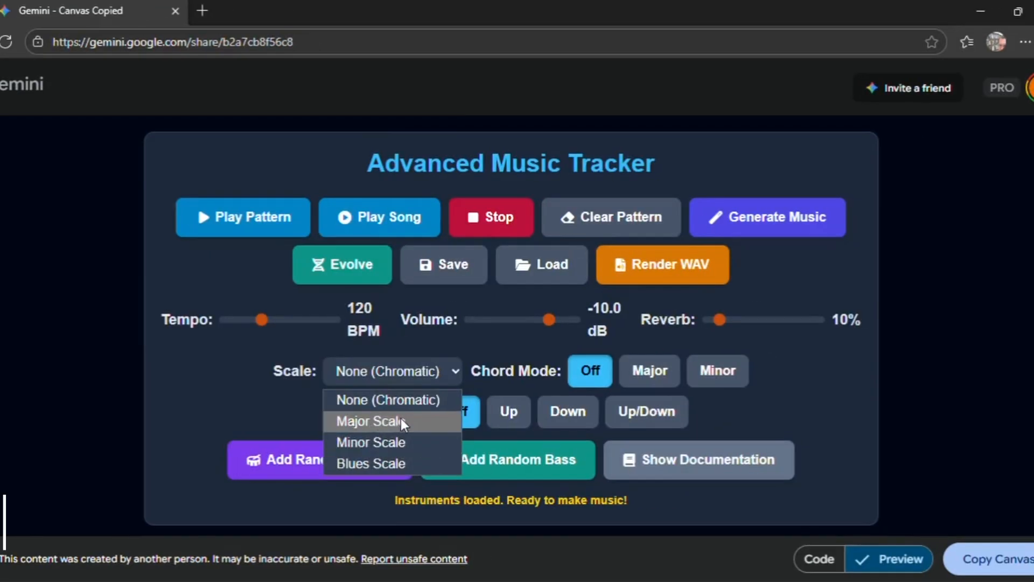
{"action": "mouse_move", "coordinate": [433, 431]}
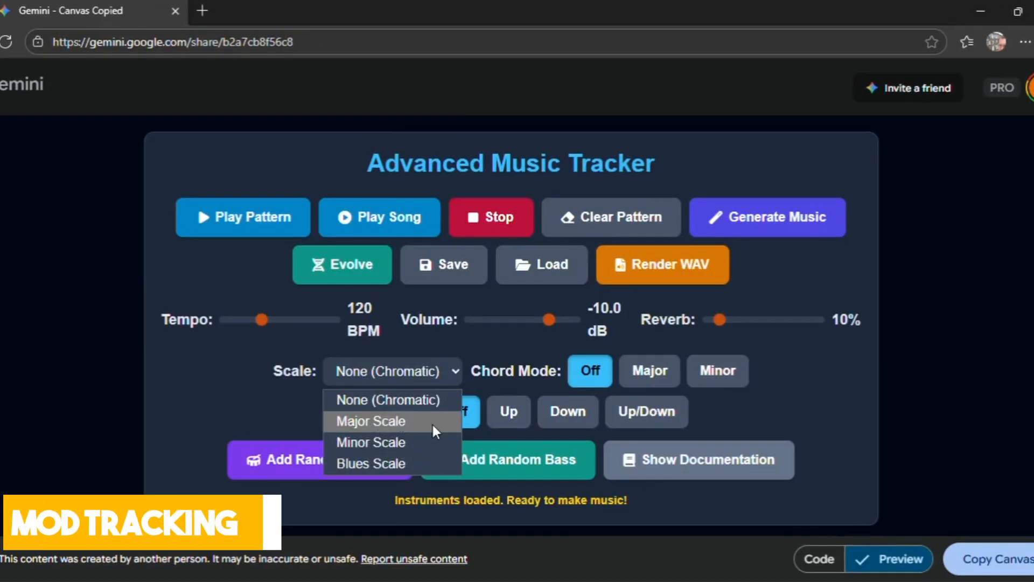
Step: Scroll the Gemini tracker page and set arpeggiation to Down
{"action": "scroll", "scroll_direction": "down", "scroll_amount": 3}
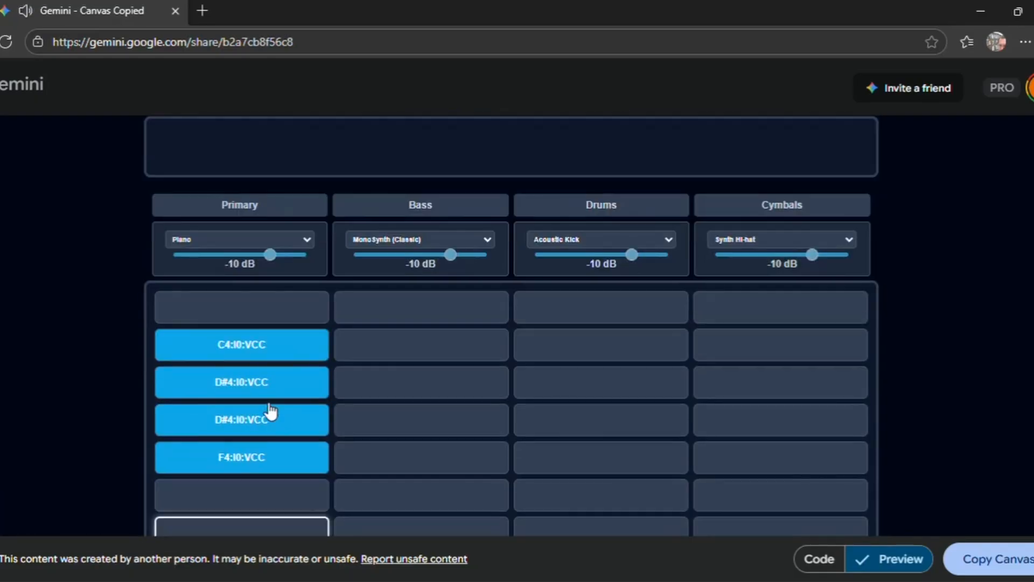
{"action": "scroll", "scroll_direction": "up", "scroll_amount": 3}
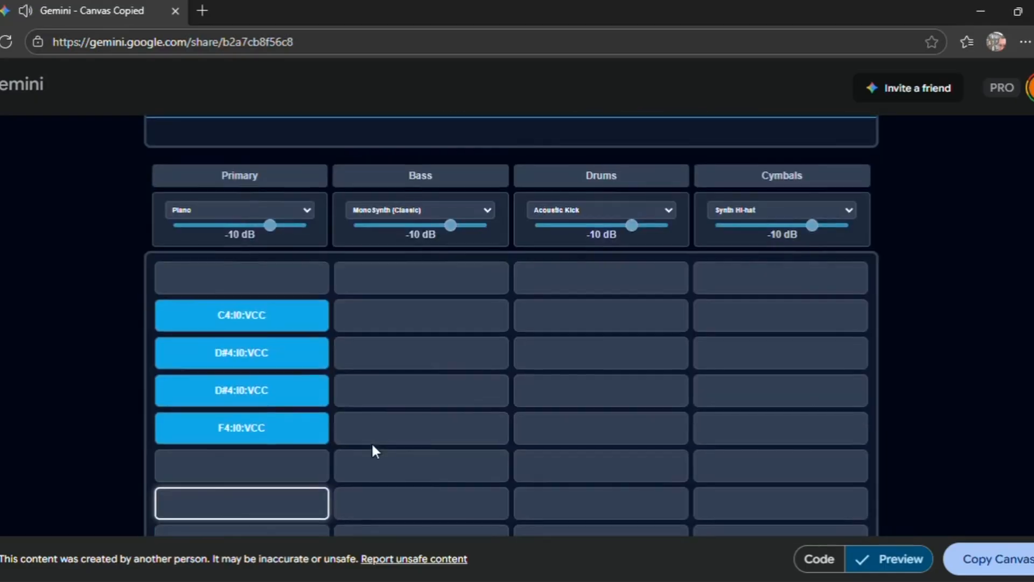
{"action": "scroll", "scroll_direction": "down", "scroll_amount": 3}
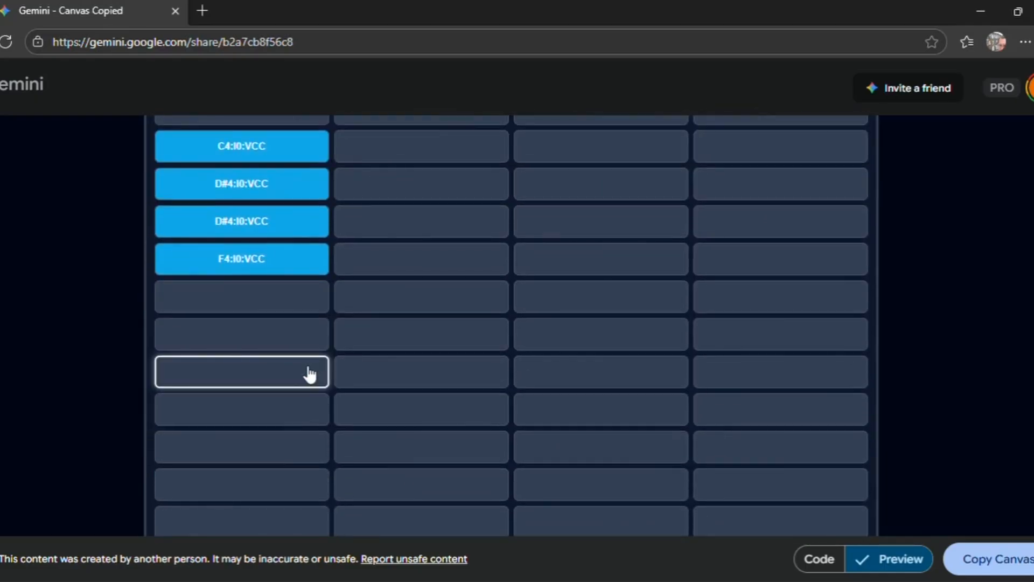
{"action": "scroll", "scroll_direction": "up", "scroll_amount": 3}
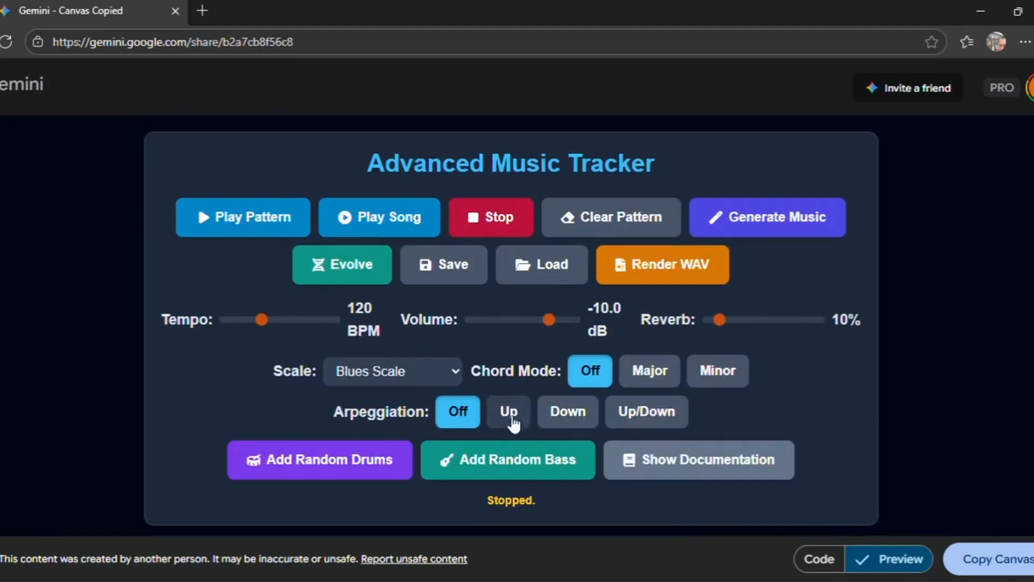
{"action": "left_click", "coordinate": [566, 411]}
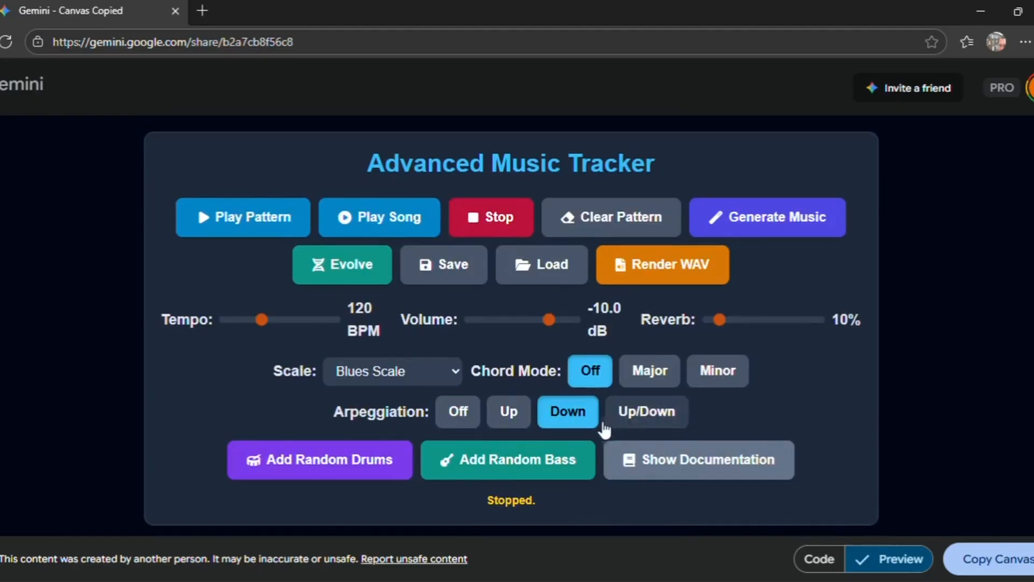
{"action": "scroll", "scroll_direction": "down", "scroll_amount": 3}
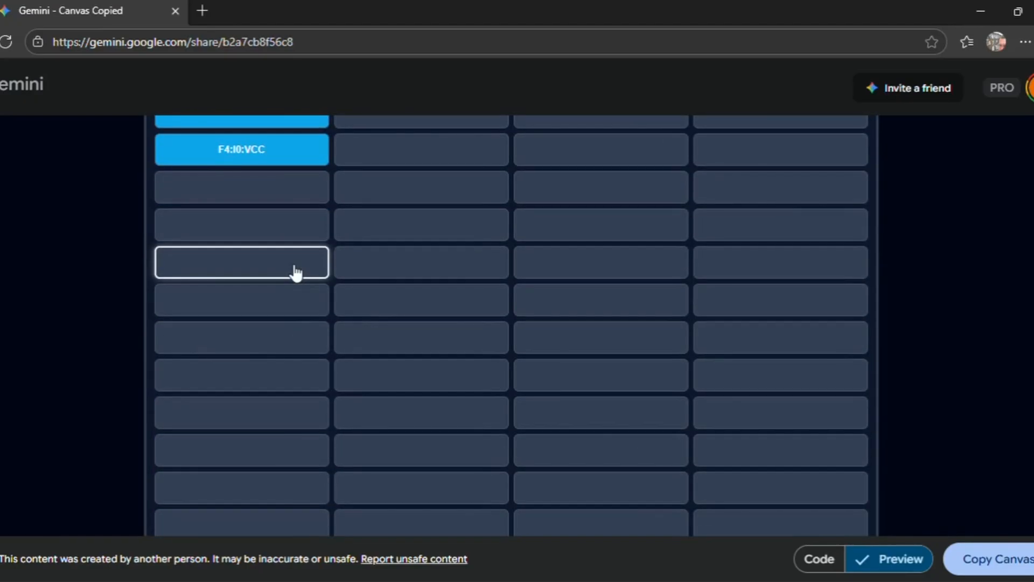
{"action": "scroll", "scroll_direction": "up", "scroll_amount": 3}
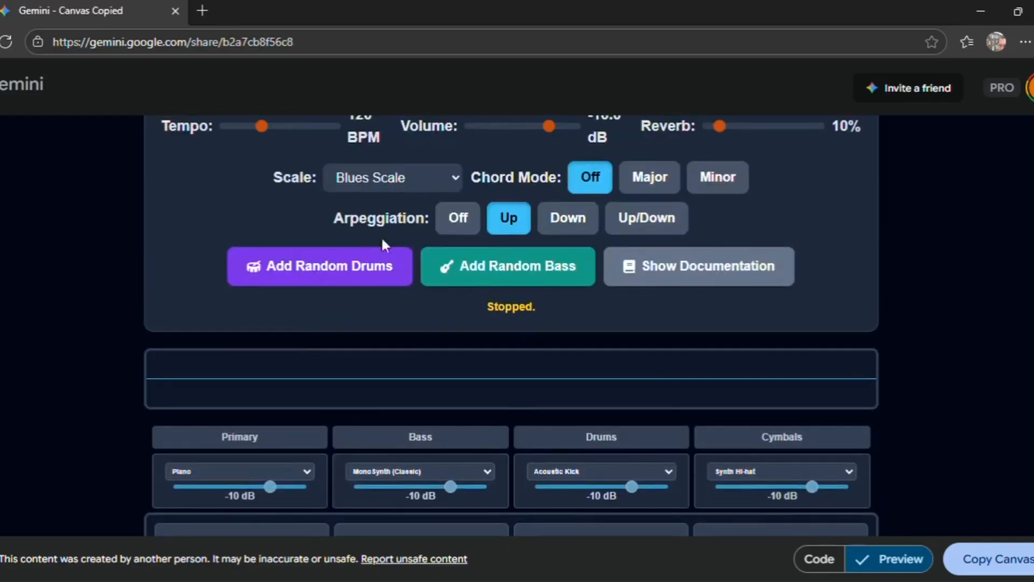
{"action": "scroll", "scroll_direction": "up", "scroll_amount": 3}
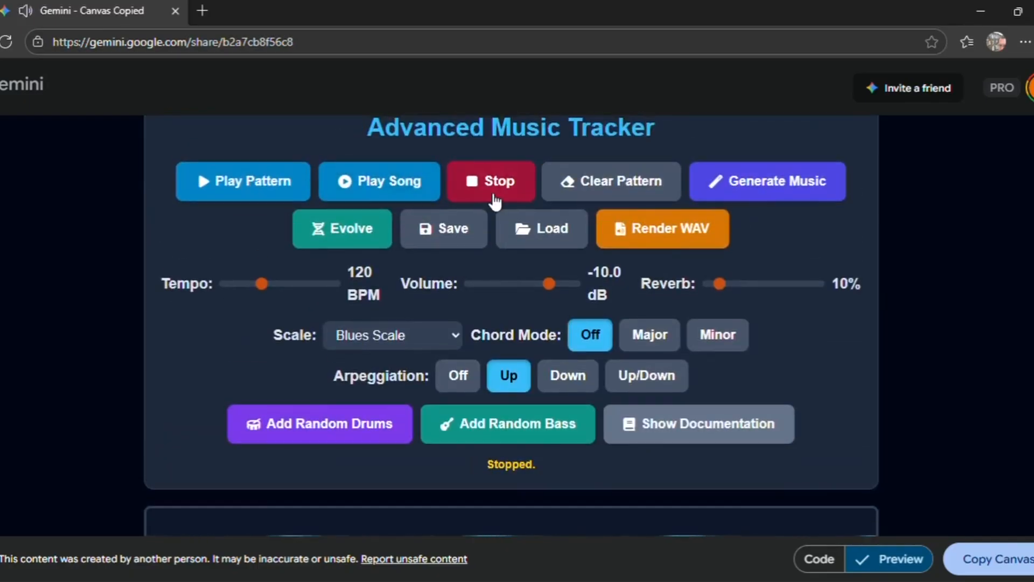
Step: Generate random drums, enter an A4m note, and set Minor chords with arpeggiation off
{"action": "left_click", "coordinate": [320, 423]}
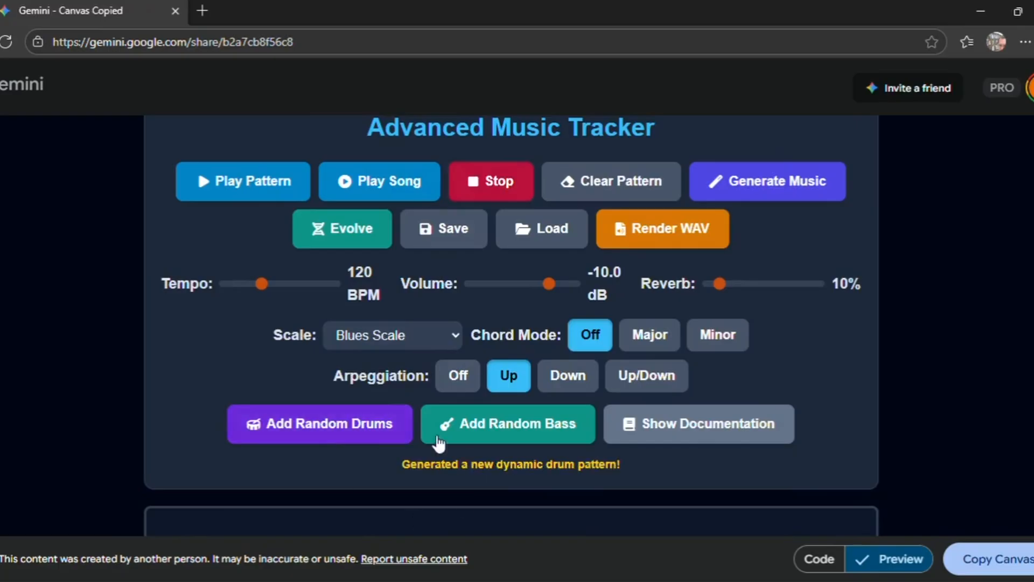
{"action": "left_click", "coordinate": [380, 217]}
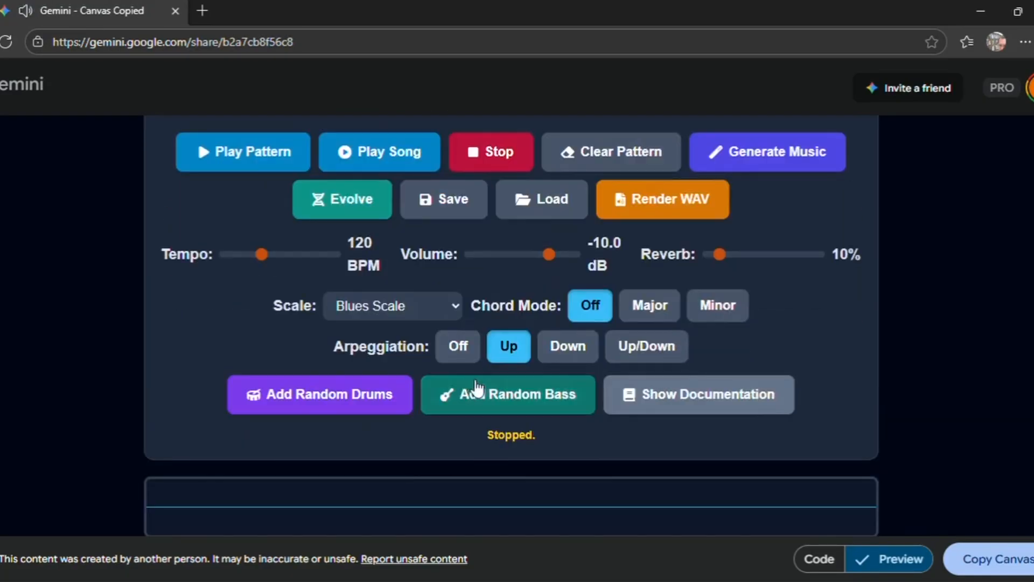
{"action": "mouse_move", "coordinate": [640, 393]}
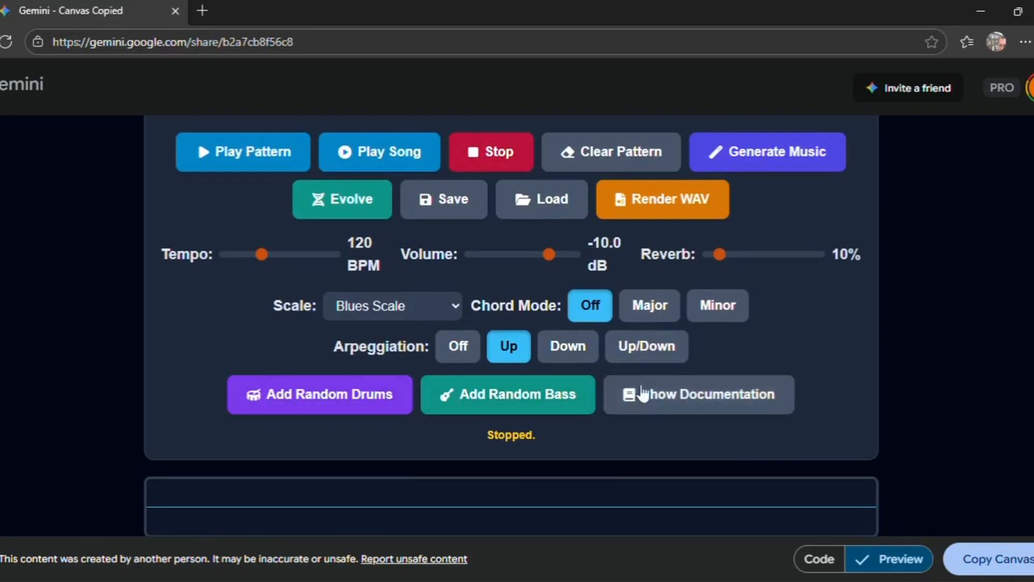
{"action": "left_click", "coordinate": [718, 305]}
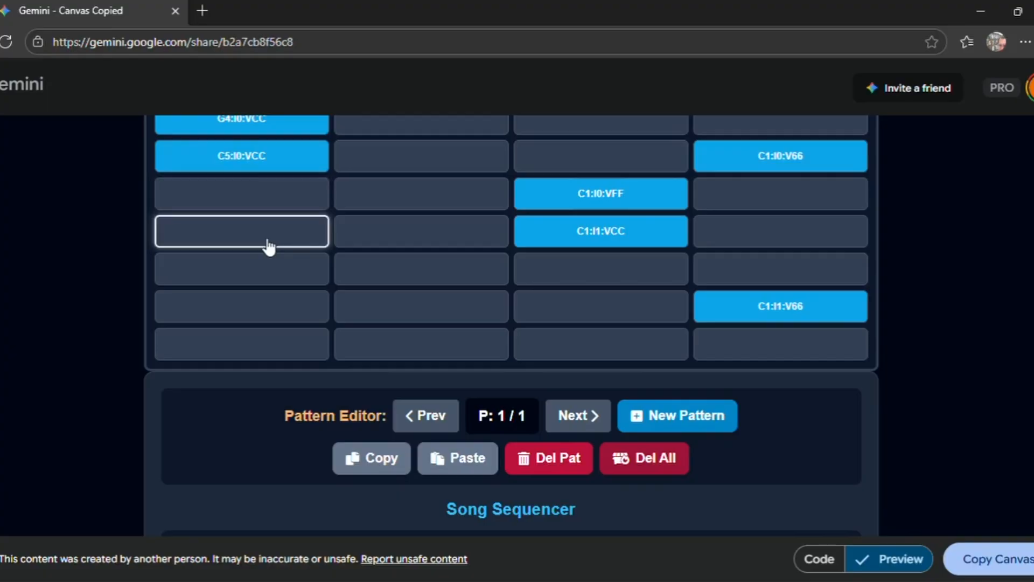
{"action": "left_click", "coordinate": [241, 231]}
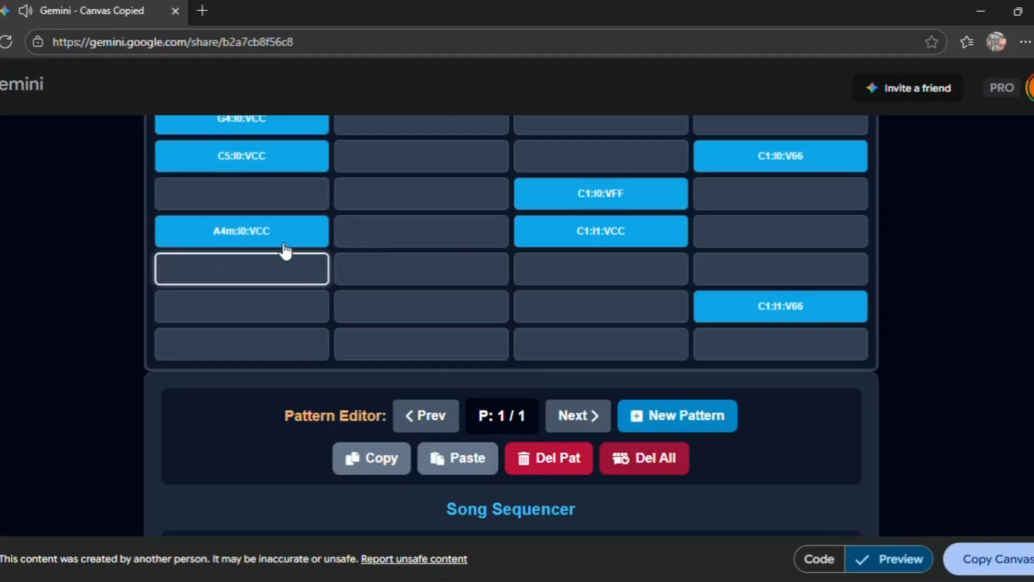
{"action": "scroll", "scroll_direction": "up", "scroll_amount": 3}
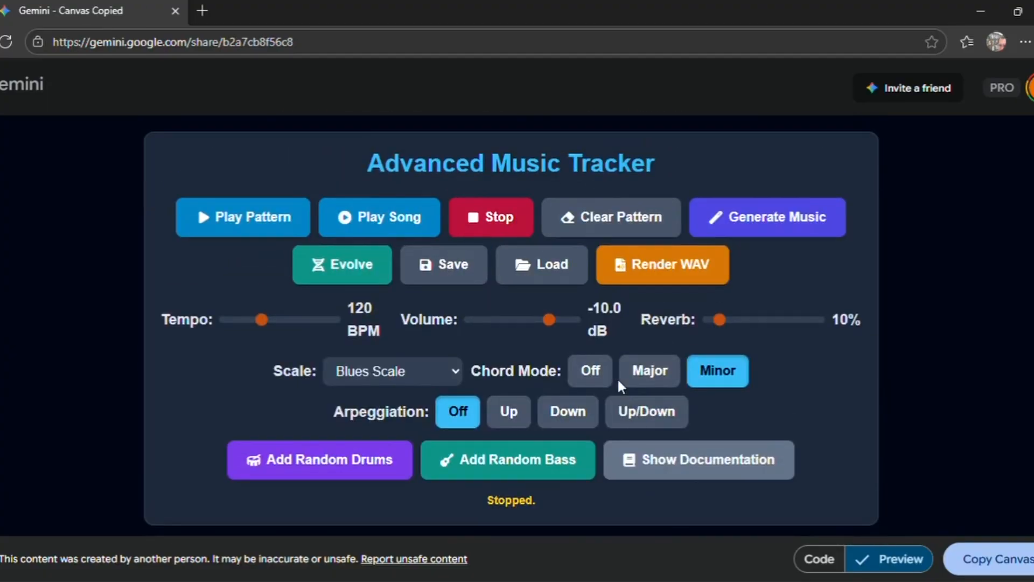
{"action": "left_click", "coordinate": [588, 370]}
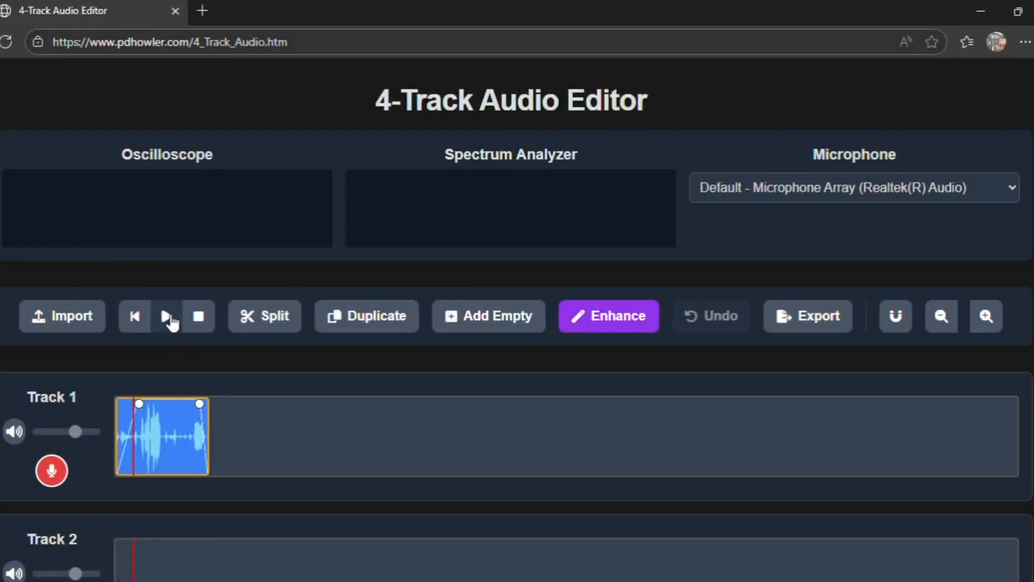
Step: Play the Track 1 clip, then set up a 60-frame, 24 FPS galaxy animation
{"action": "left_click", "coordinate": [165, 317]}
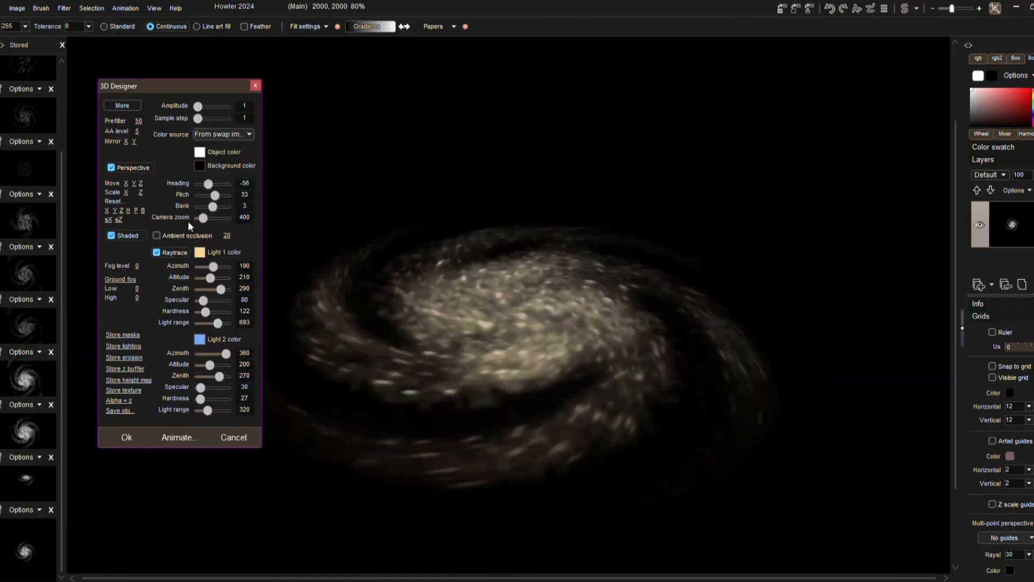
{"action": "left_click", "coordinate": [180, 437]}
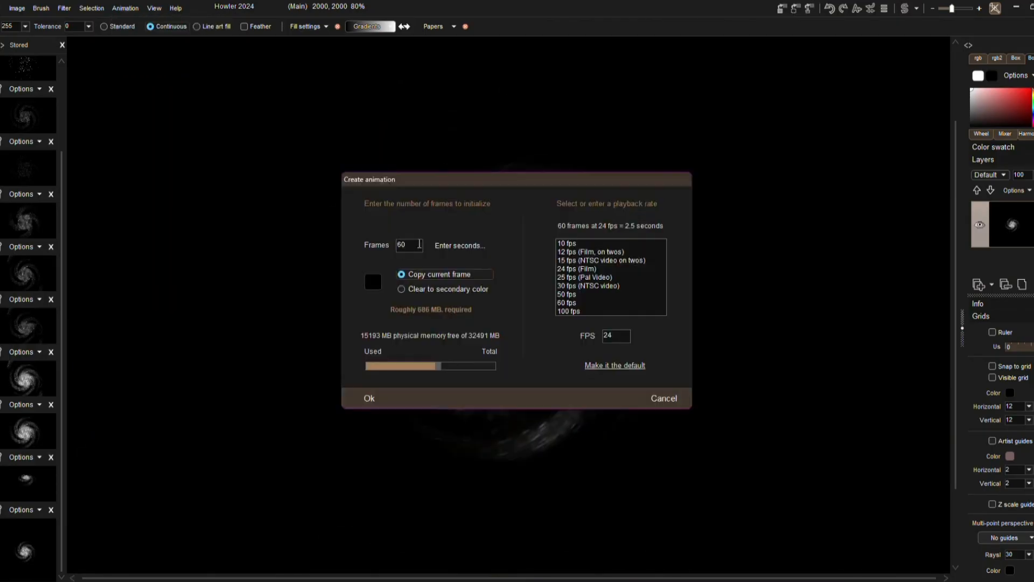
{"action": "left_click", "coordinate": [368, 398]}
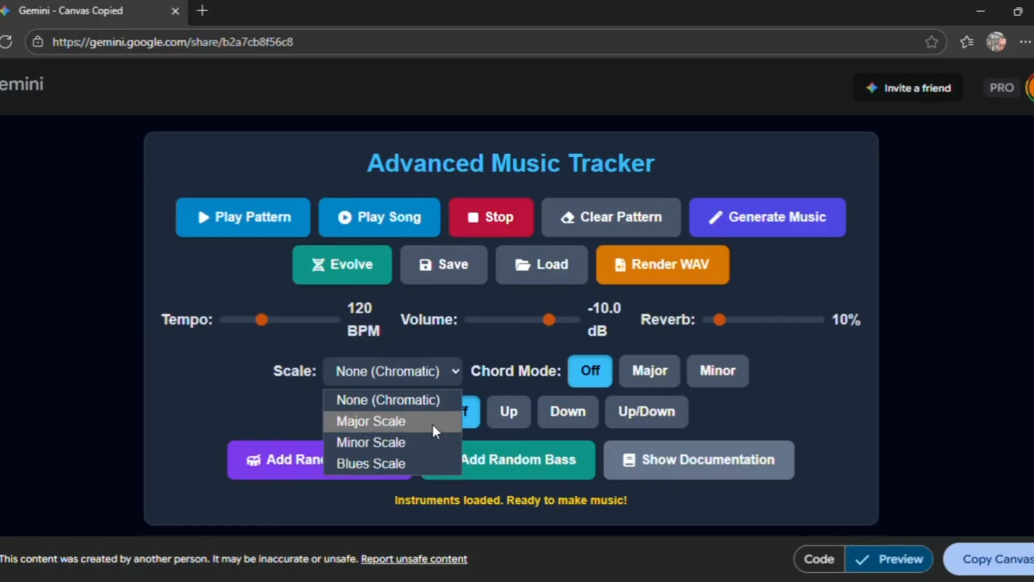
{"action": "mouse_move", "coordinate": [385, 464]}
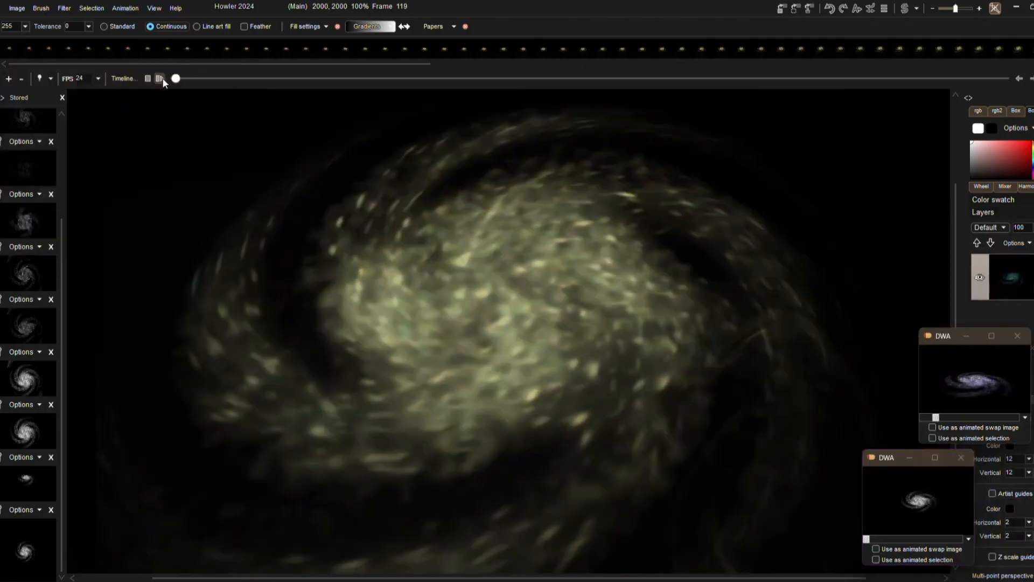
Step: Open Color adjustment from the Timeline editor, then play the Puppy Ray landscape animation
{"action": "left_click", "coordinate": [159, 78]}
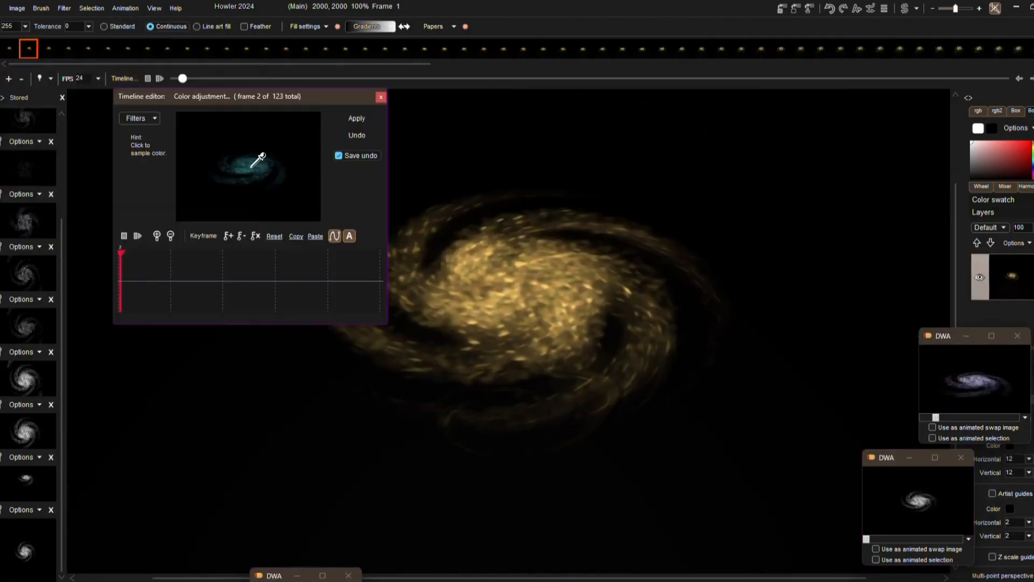
{"action": "left_click", "coordinate": [381, 97]}
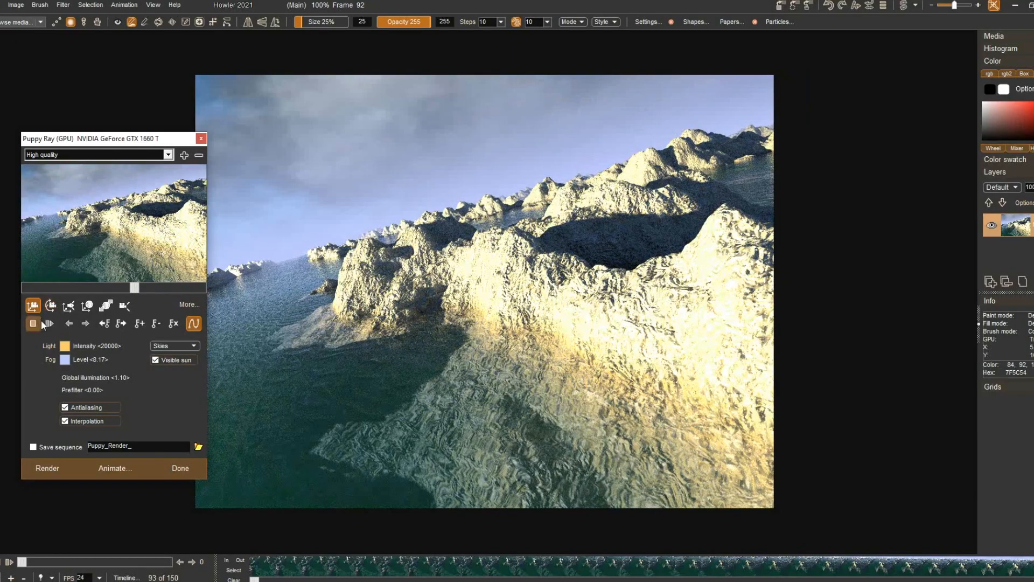
{"action": "left_click", "coordinate": [49, 323]}
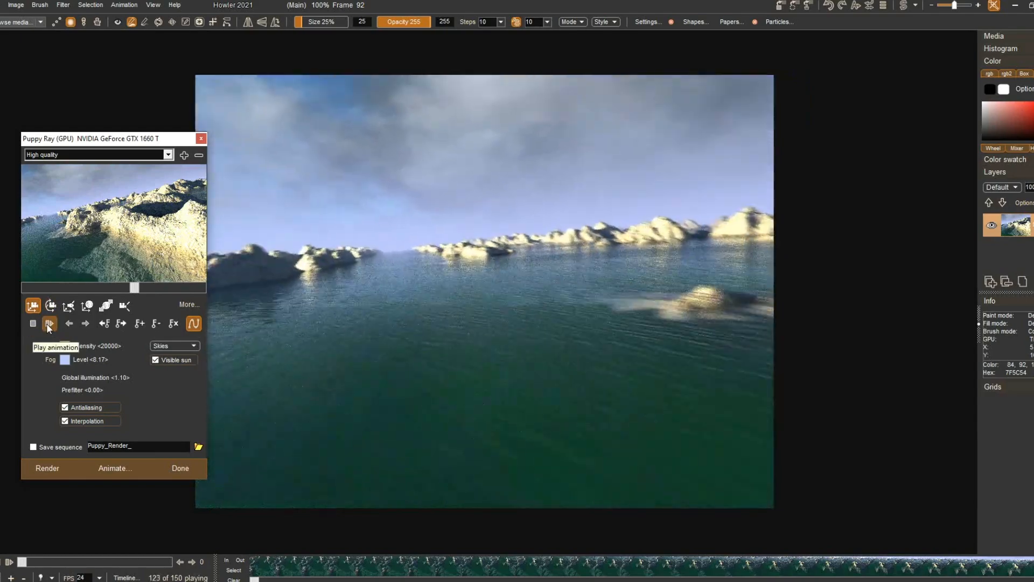
{"action": "left_click", "coordinate": [50, 323]}
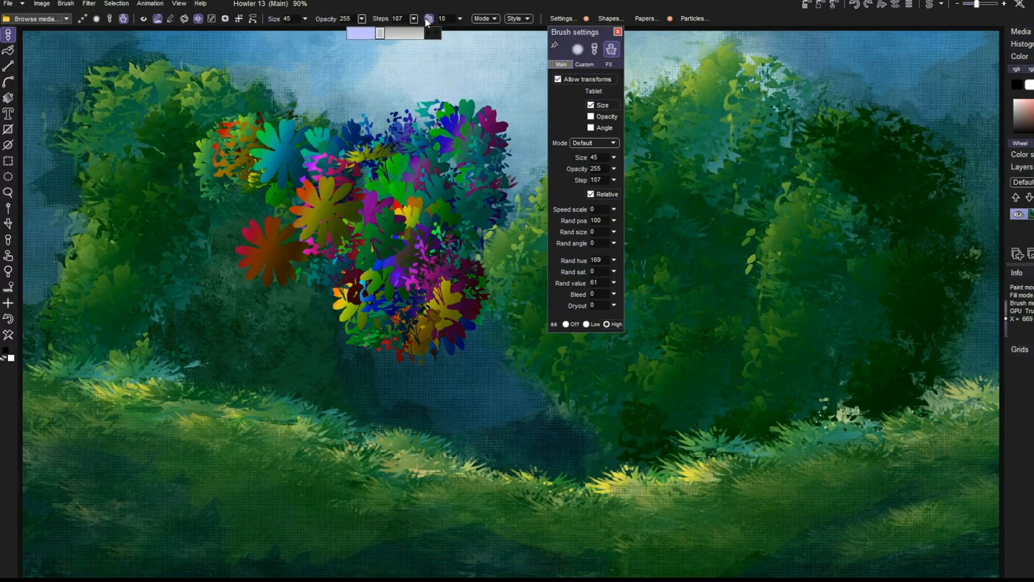
Step: Brush random-hue flowers across the bushes left of centre
{"action": "left_click_drag", "start_coordinate": [379, 33], "coordinate": [300, 33]}
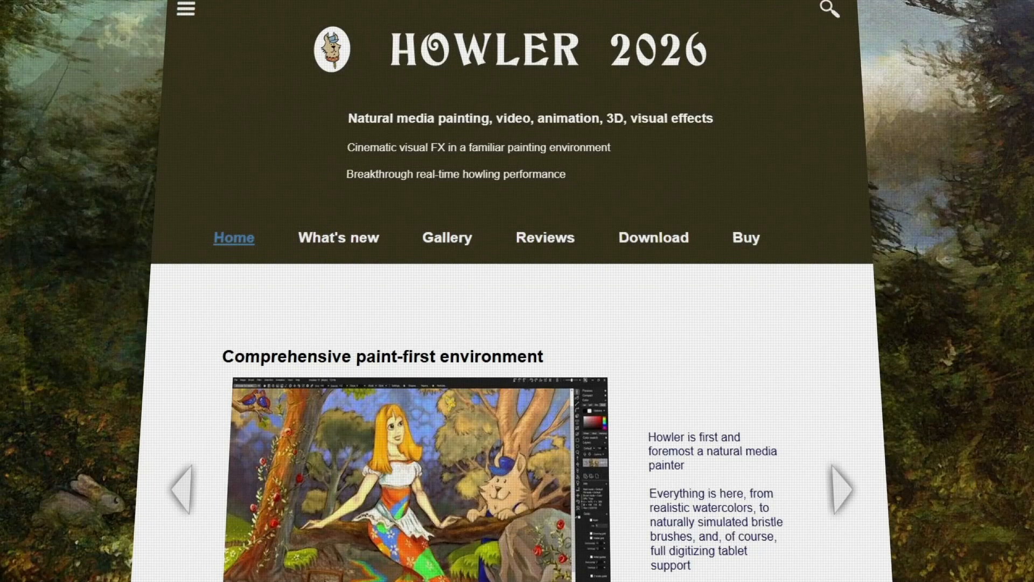
Step: Scroll through the What's New 2026 features and videos, then open the Buy pricing page
{"action": "scroll", "scroll_direction": "down", "scroll_amount": 3}
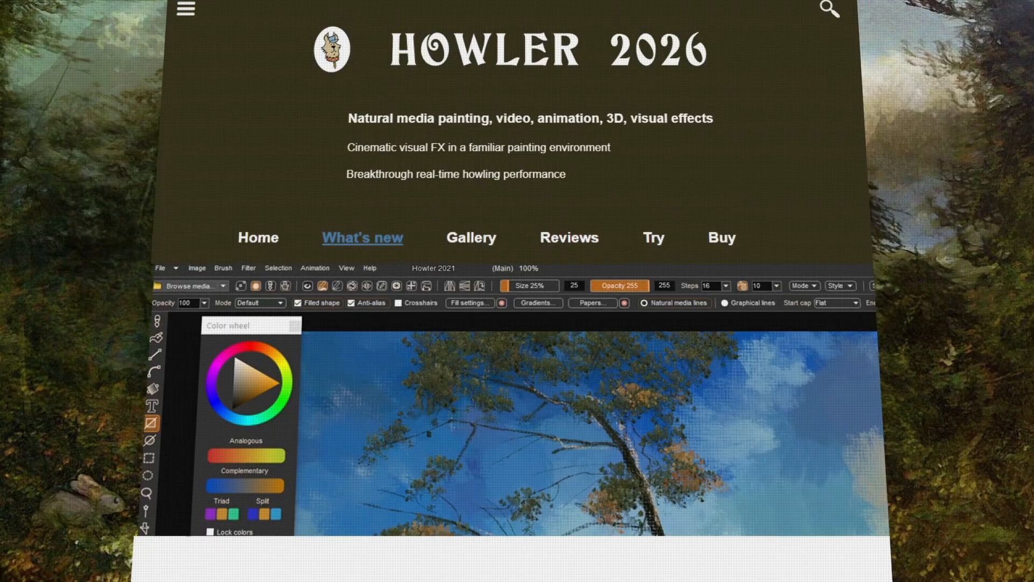
{"action": "scroll", "scroll_direction": "down", "scroll_amount": 3}
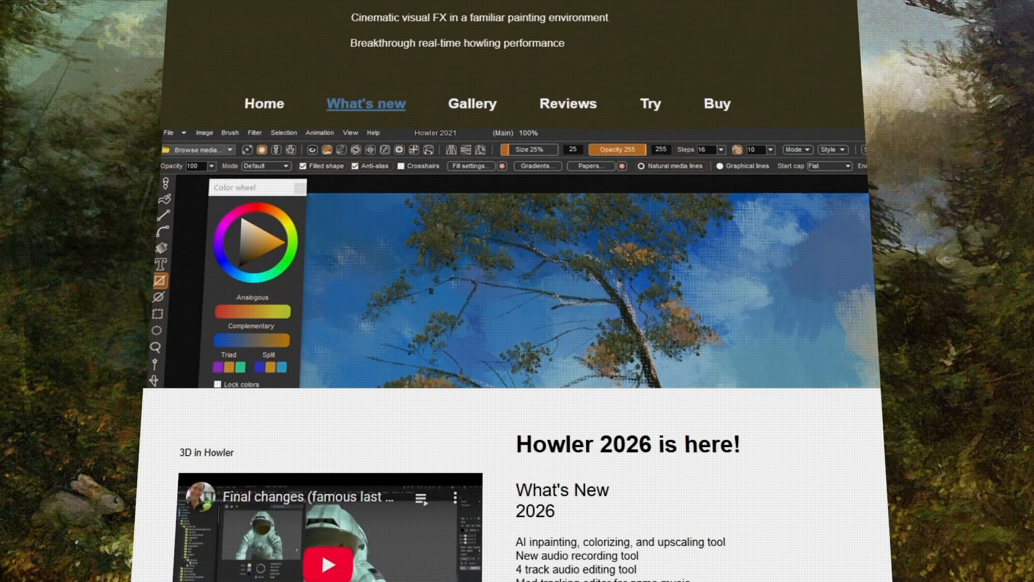
{"action": "scroll", "scroll_direction": "down", "scroll_amount": 3}
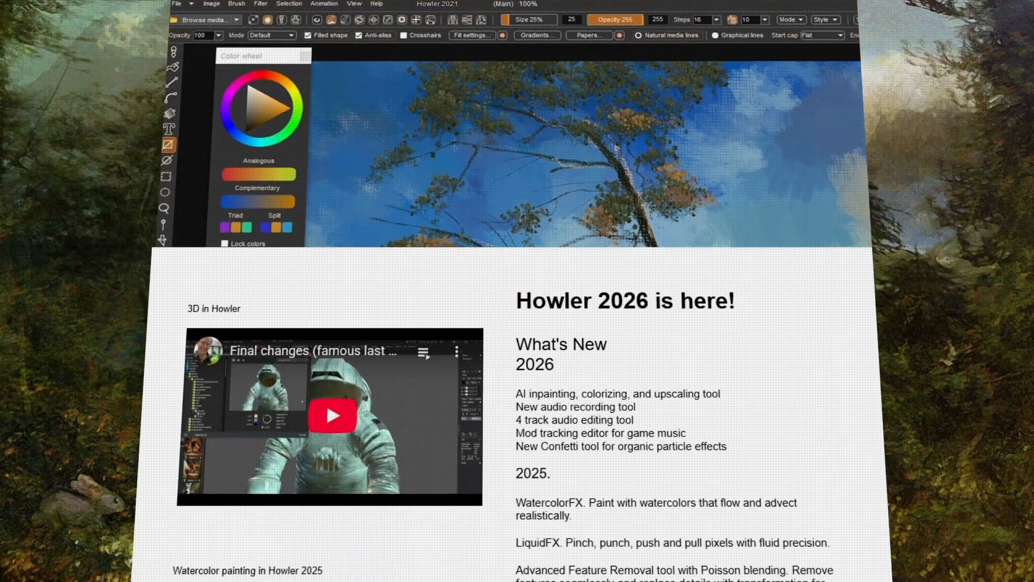
{"action": "scroll", "scroll_direction": "down", "scroll_amount": 3}
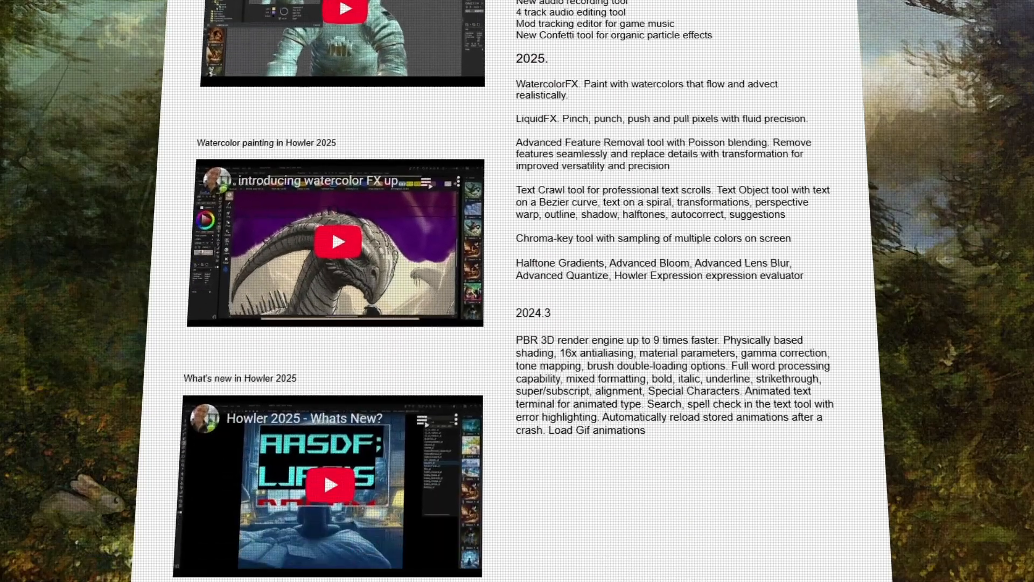
{"action": "scroll", "scroll_direction": "down", "scroll_amount": 3}
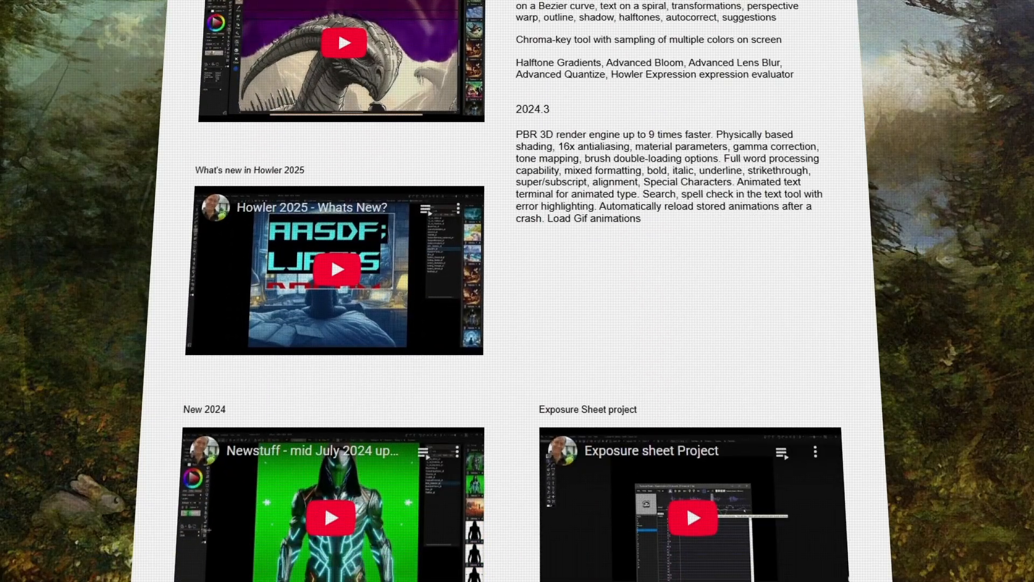
{"action": "scroll", "scroll_direction": "up", "scroll_amount": 3}
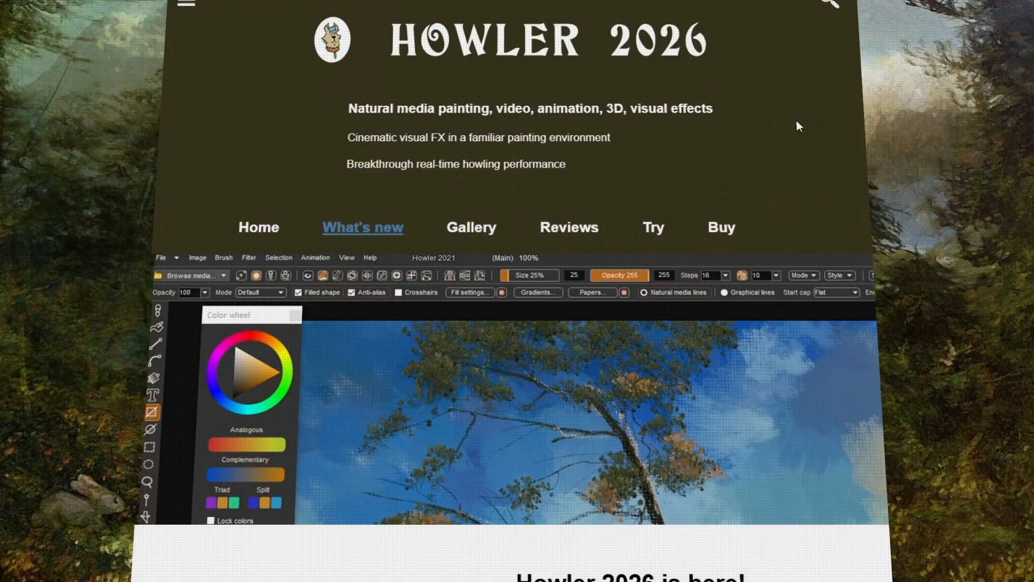
{"action": "left_click", "coordinate": [721, 227]}
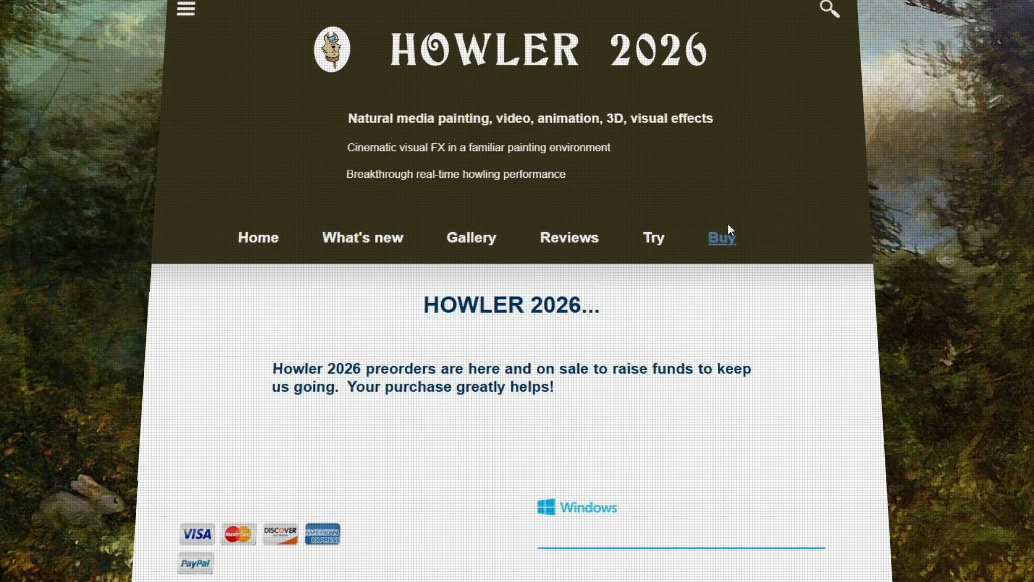
{"action": "scroll", "scroll_direction": "down", "scroll_amount": 3}
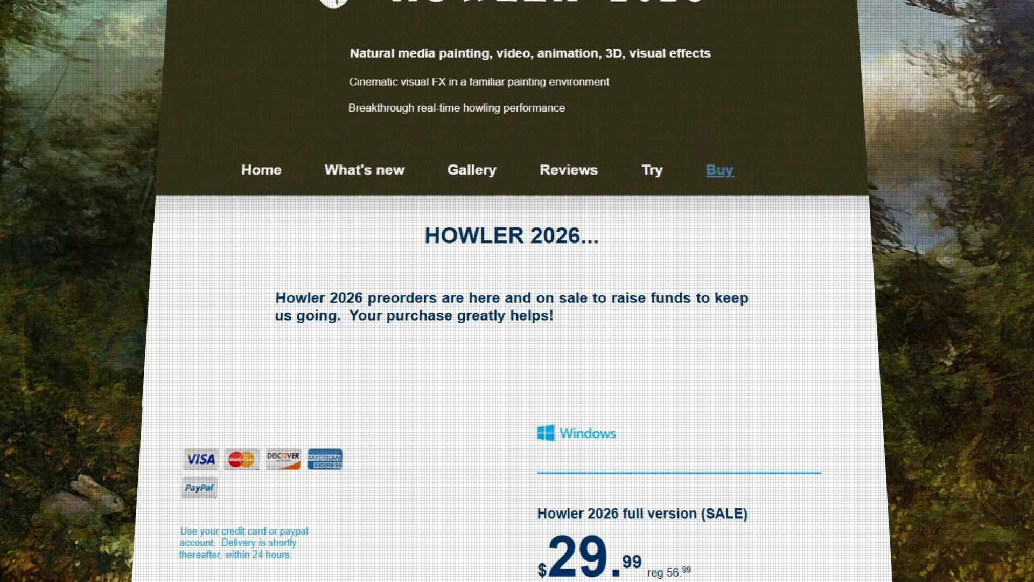
{"action": "scroll", "scroll_direction": "down", "scroll_amount": 3}
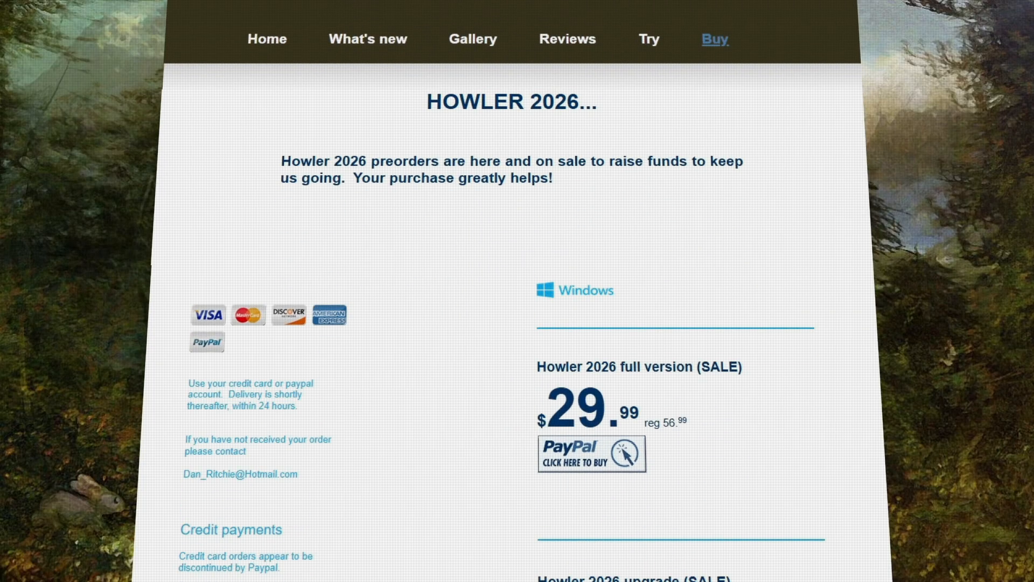
{"action": "scroll", "scroll_direction": "down", "scroll_amount": 3}
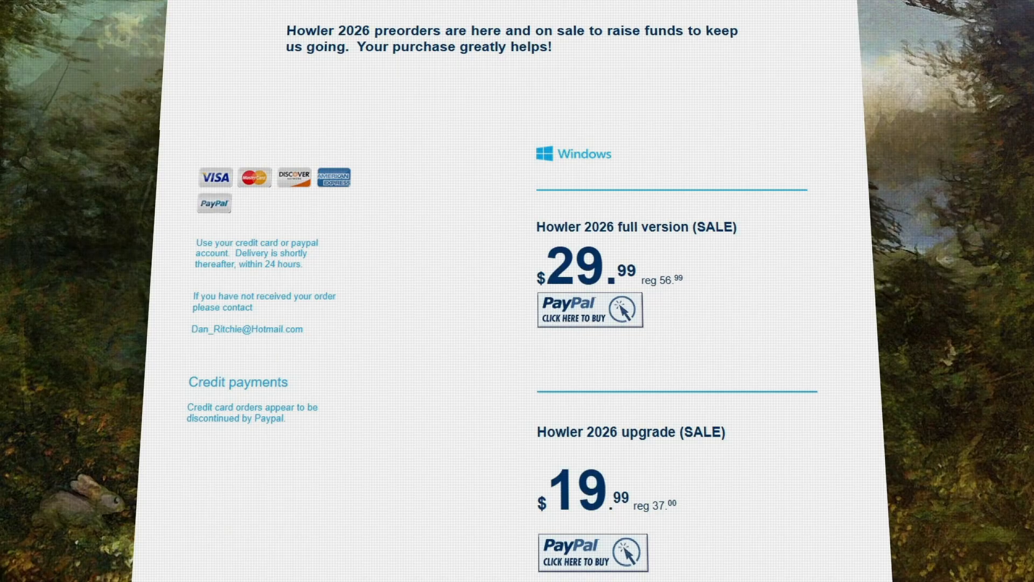
{"action": "scroll", "scroll_direction": "down", "scroll_amount": 3}
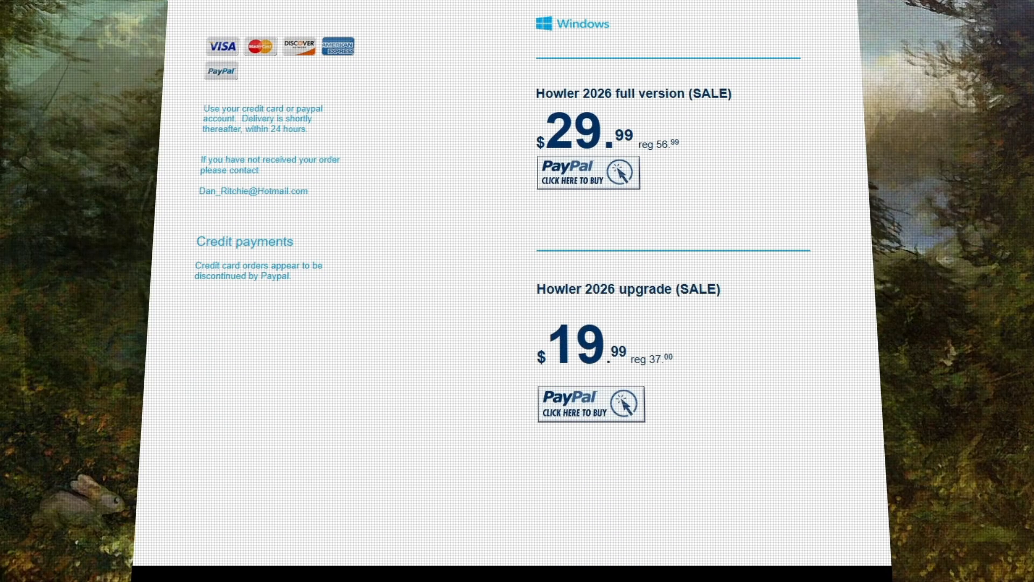